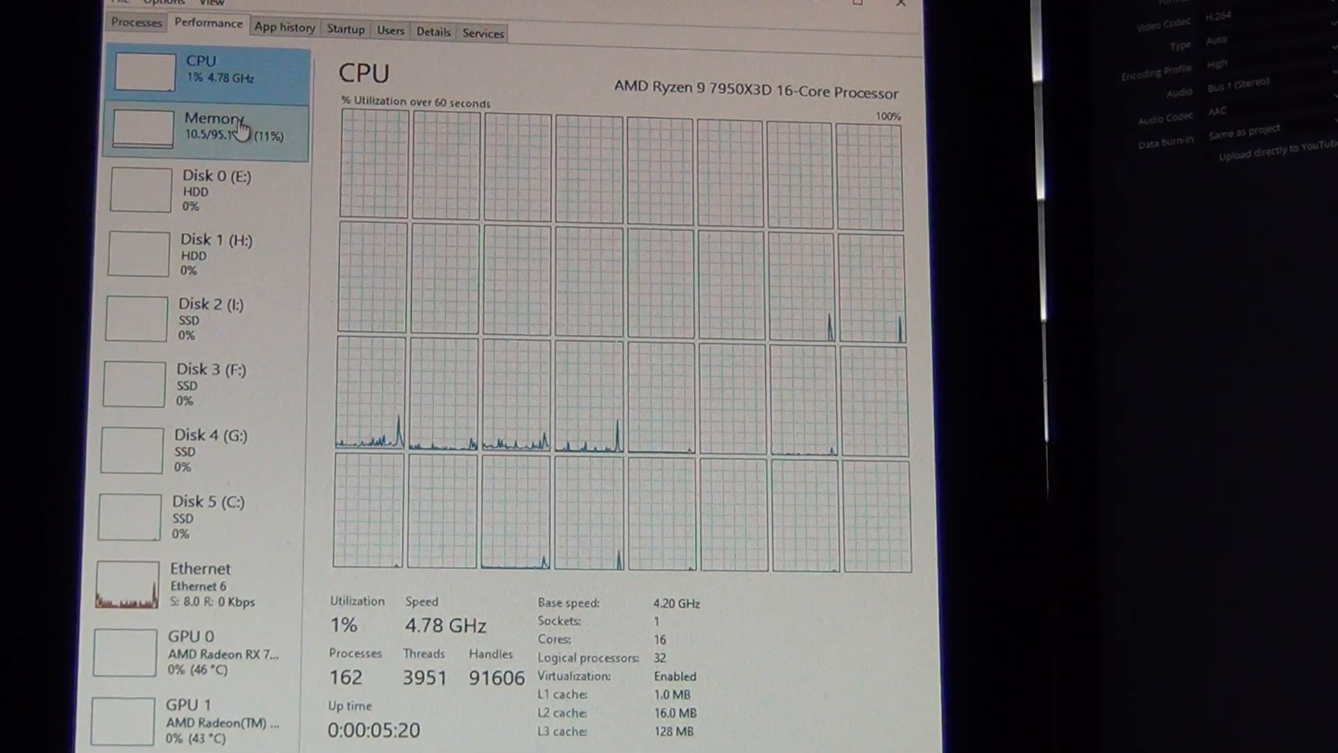
Switch the Performance view to GPU 0 to see the RX 7800 XT usage graphs.
left_click(215, 126)
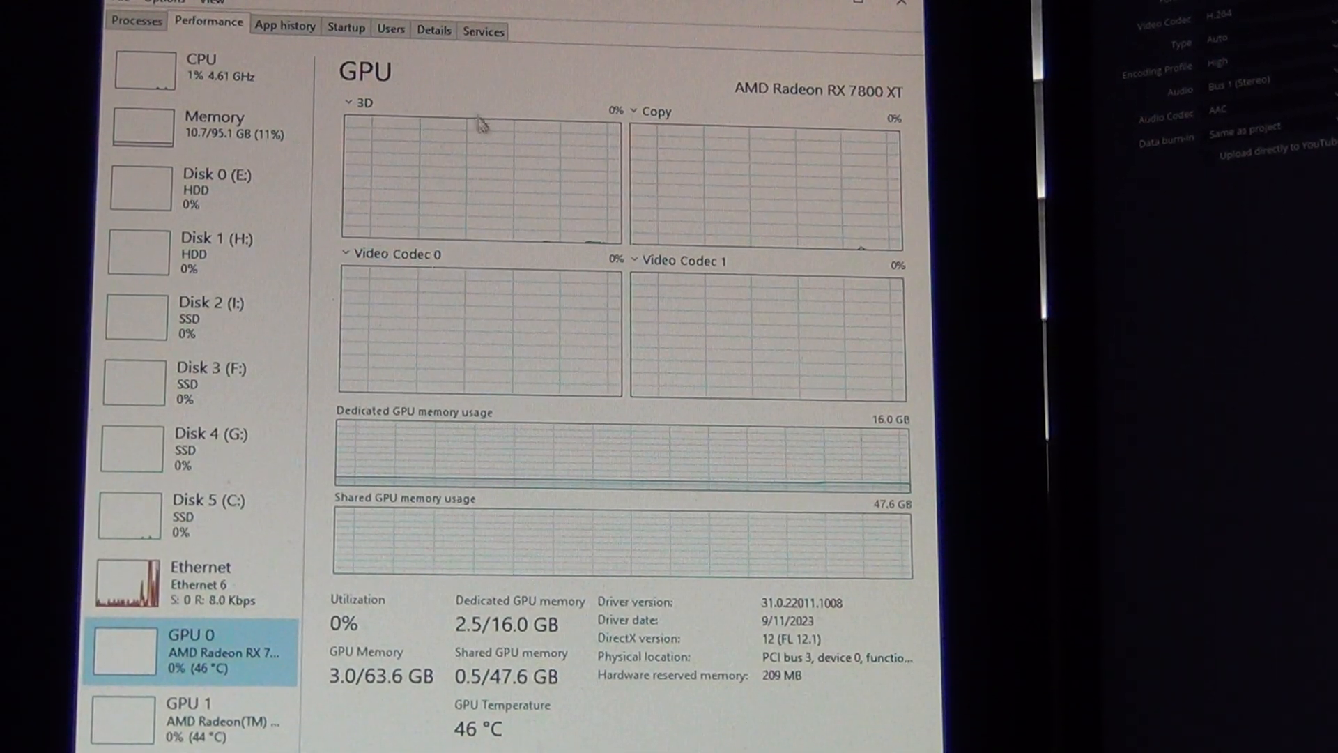
mouse_move(528, 269)
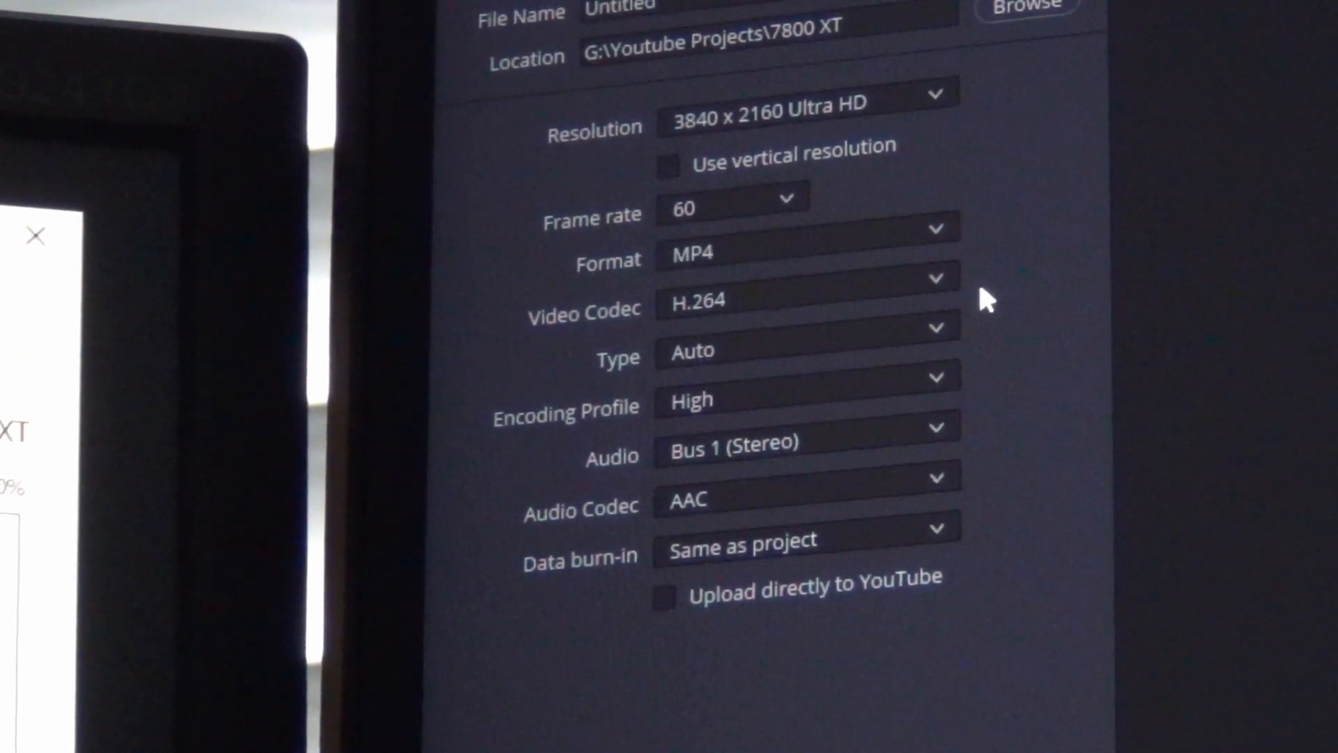
List the available video codecs (AV1, H.264, H.265) in the Deliver render settings.
left_click(800, 299)
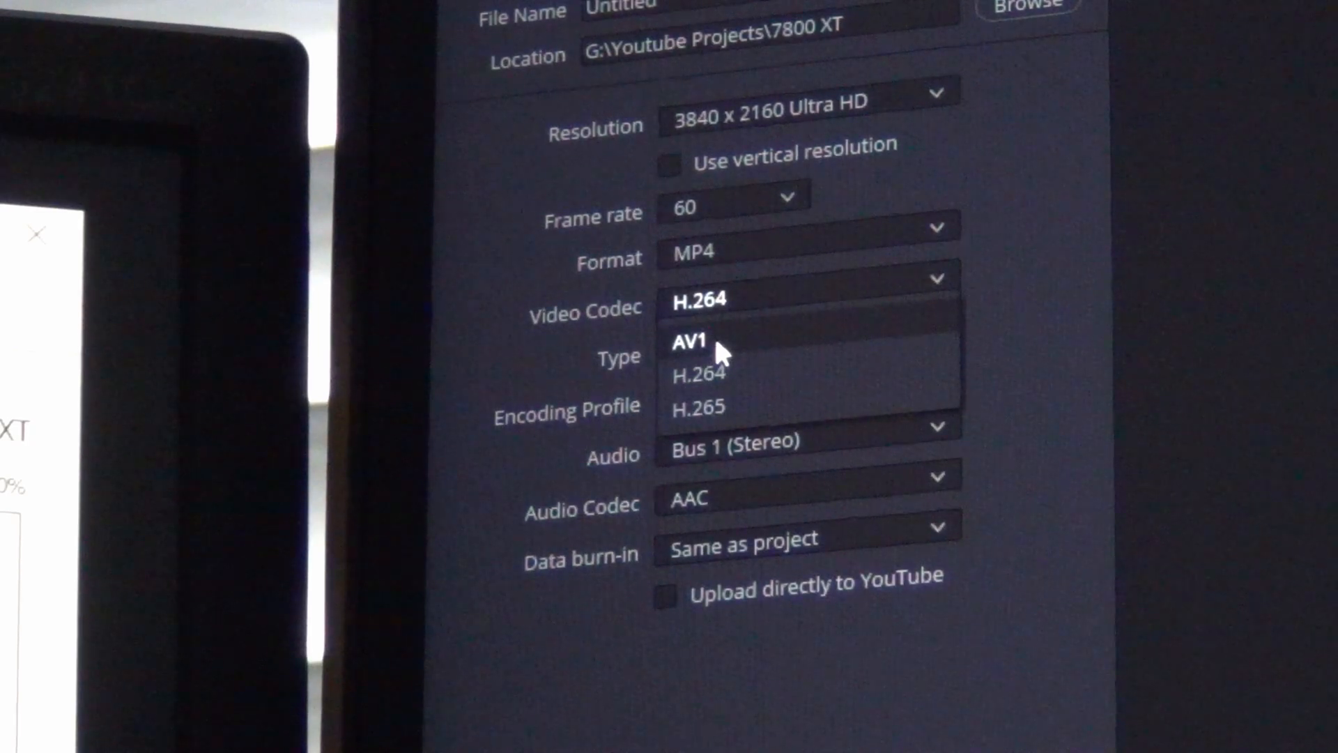
Choose H.265 briefly, then settle on AV1 so the encoder type becomes AMD with Main profile.
left_click(691, 343)
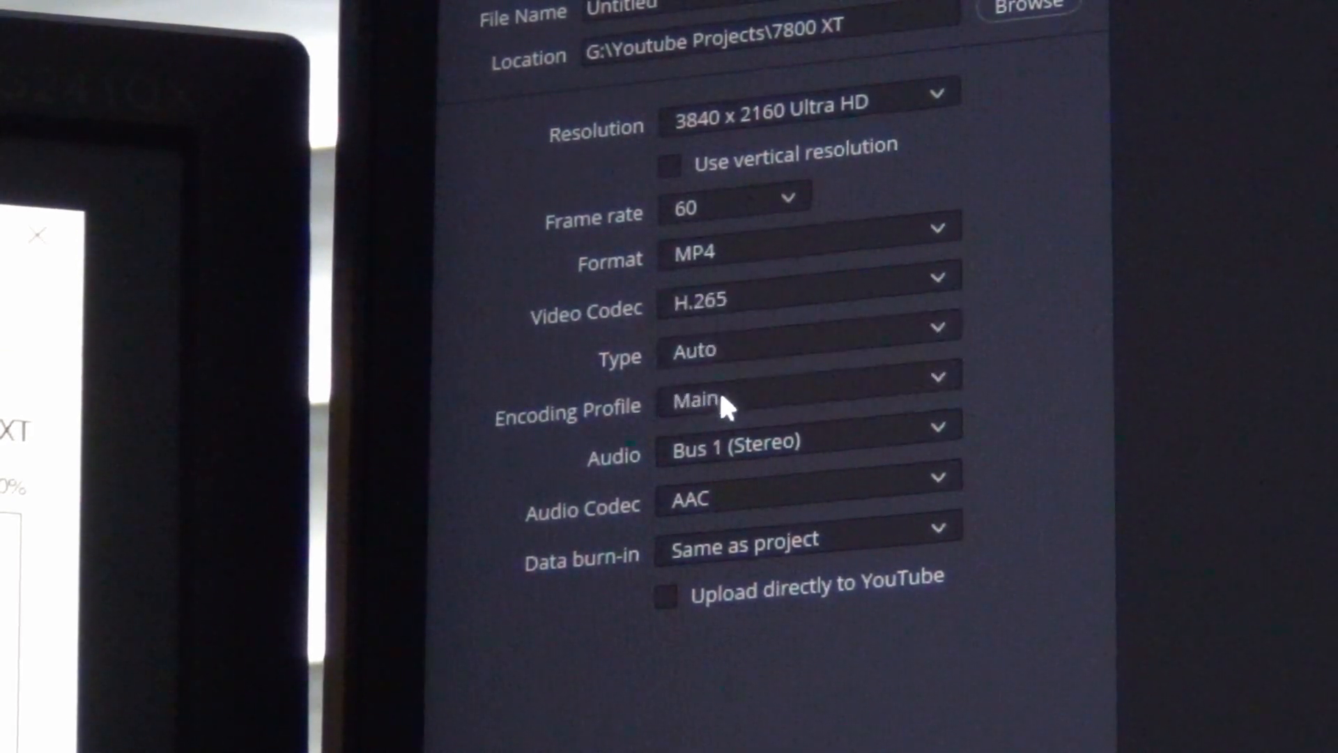
left_click(802, 299)
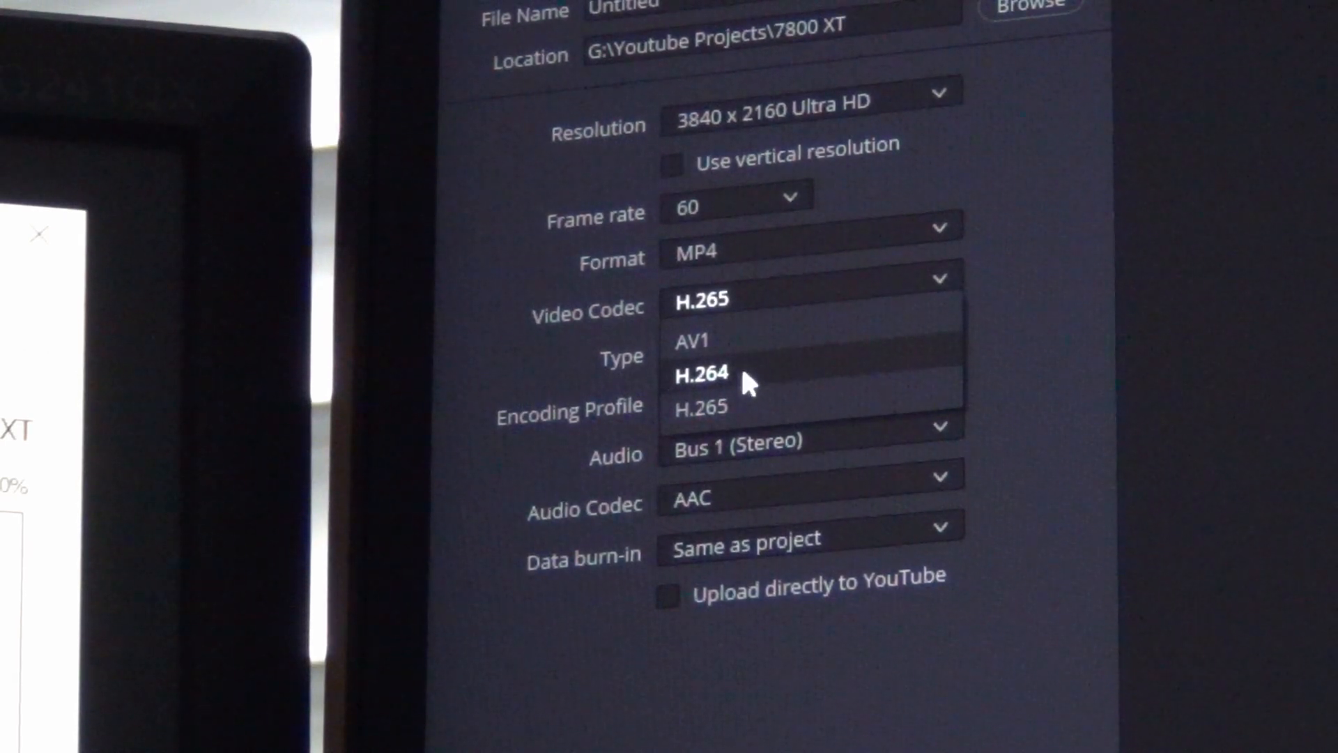
left_click(694, 340)
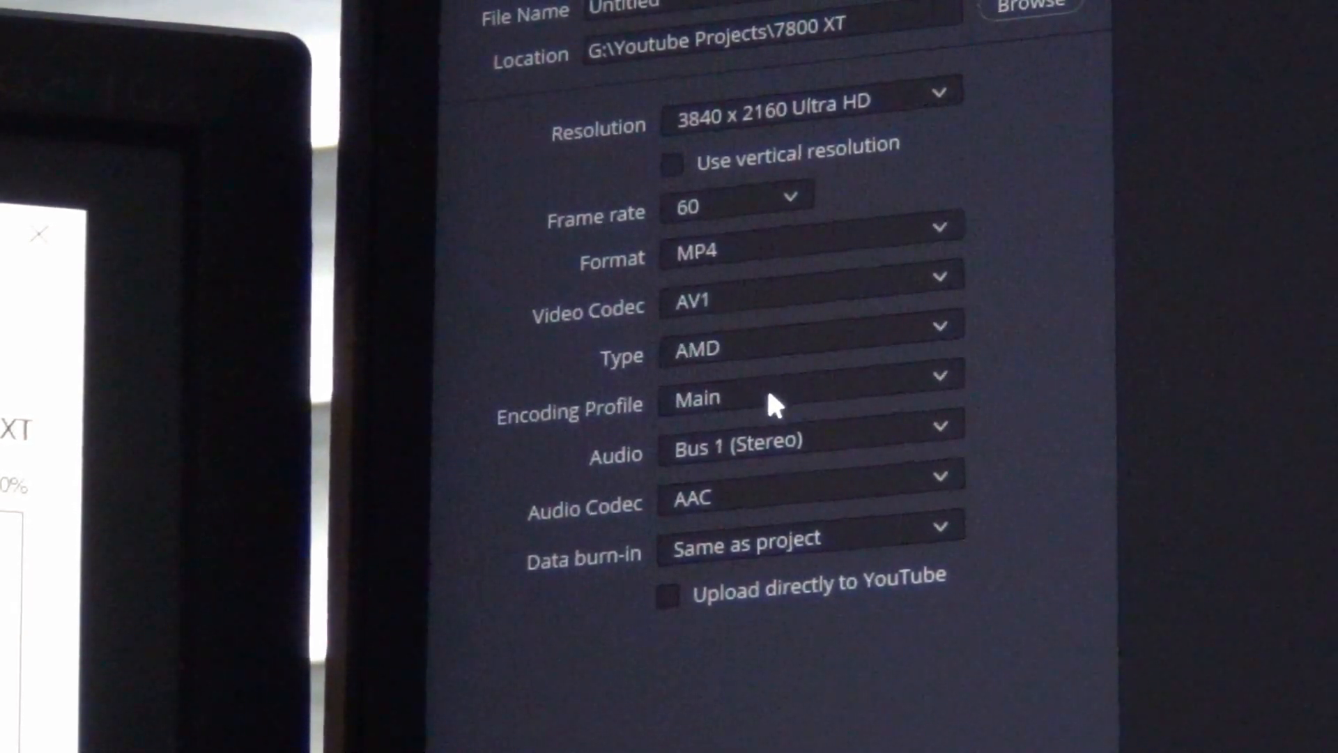
mouse_move(1005, 180)
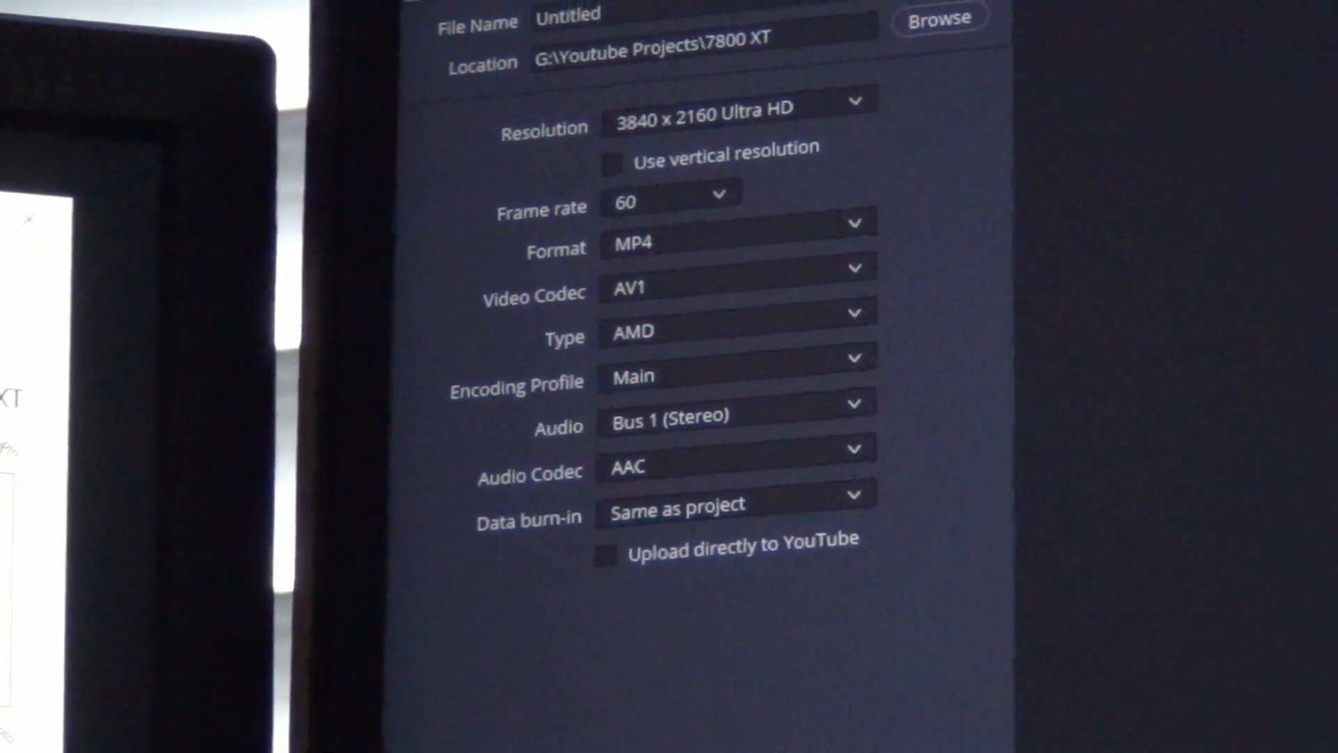
left_click(733, 289)
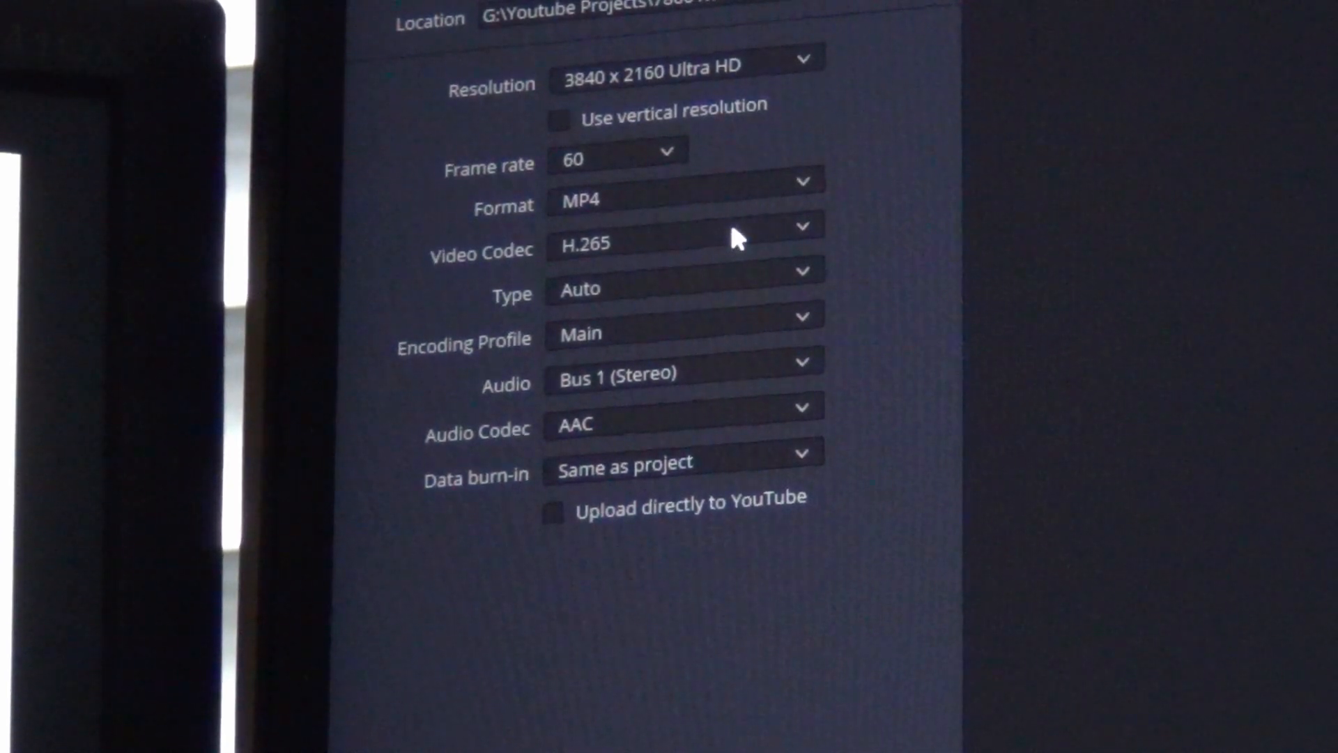
Change the render's video codec to H.265 for the 4K 60 fps MP4.
left_click(683, 246)
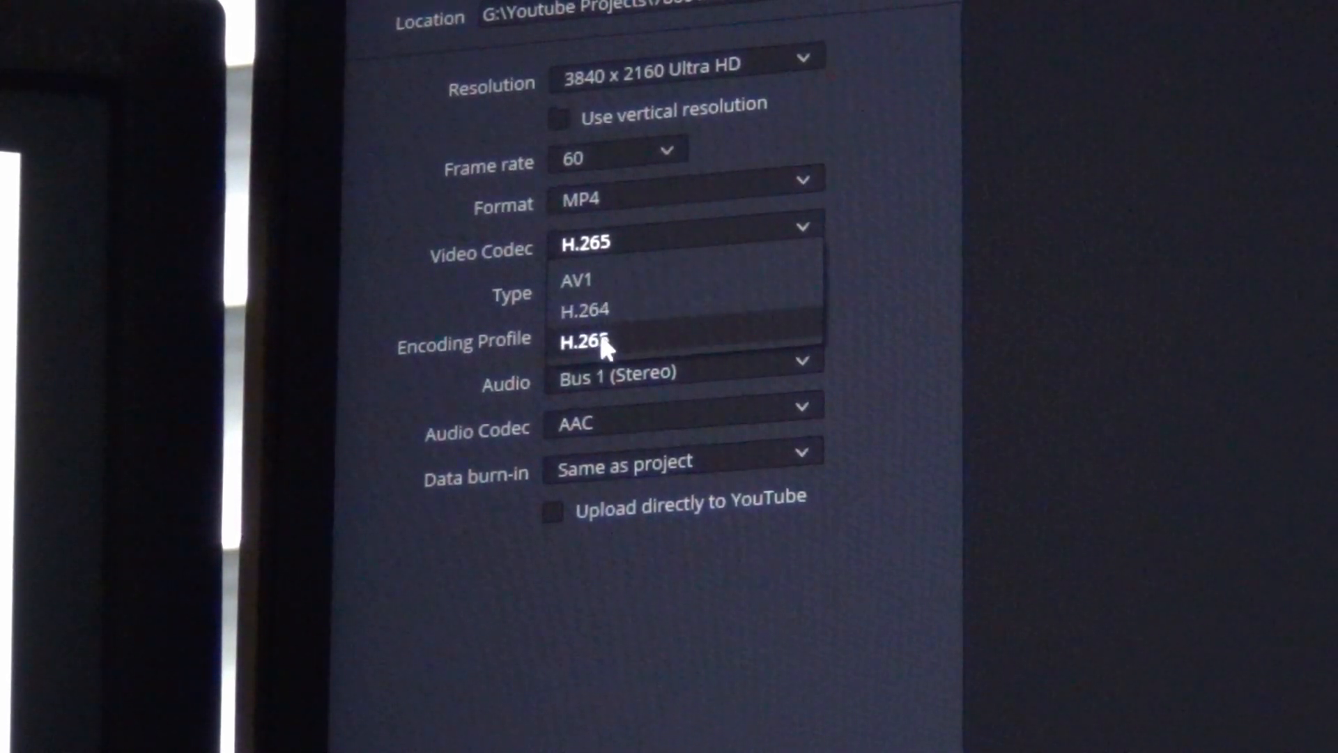
left_click(594, 343)
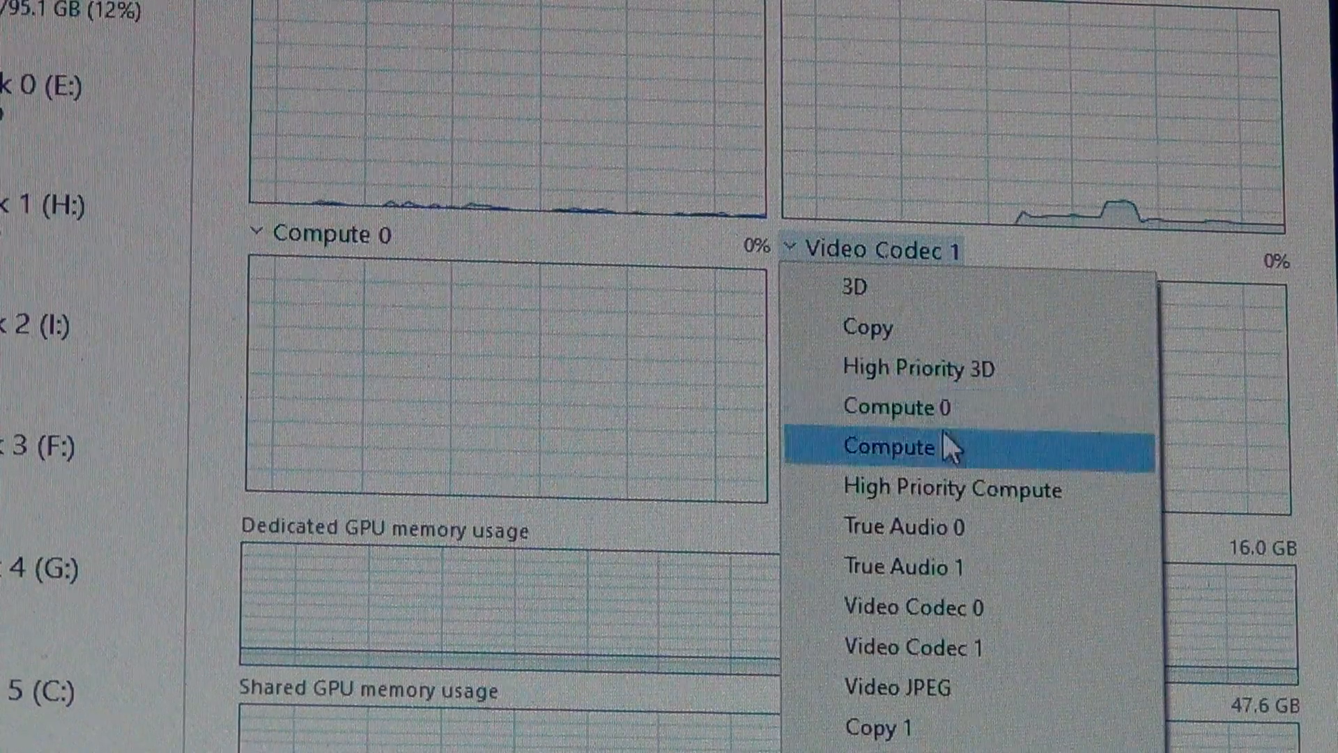
Make the right-hand GPU graph show Compute 1 instead of Video Codec 1.
left_click(890, 446)
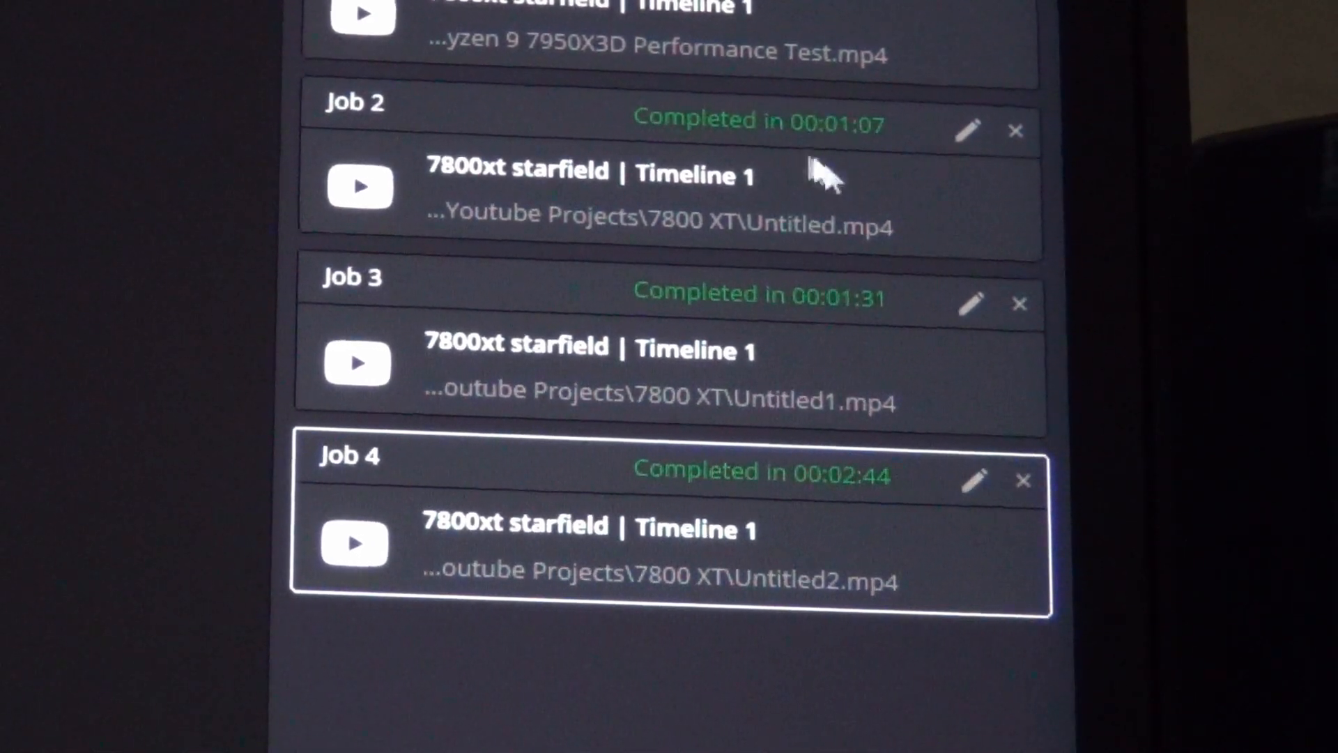
mouse_move(814, 345)
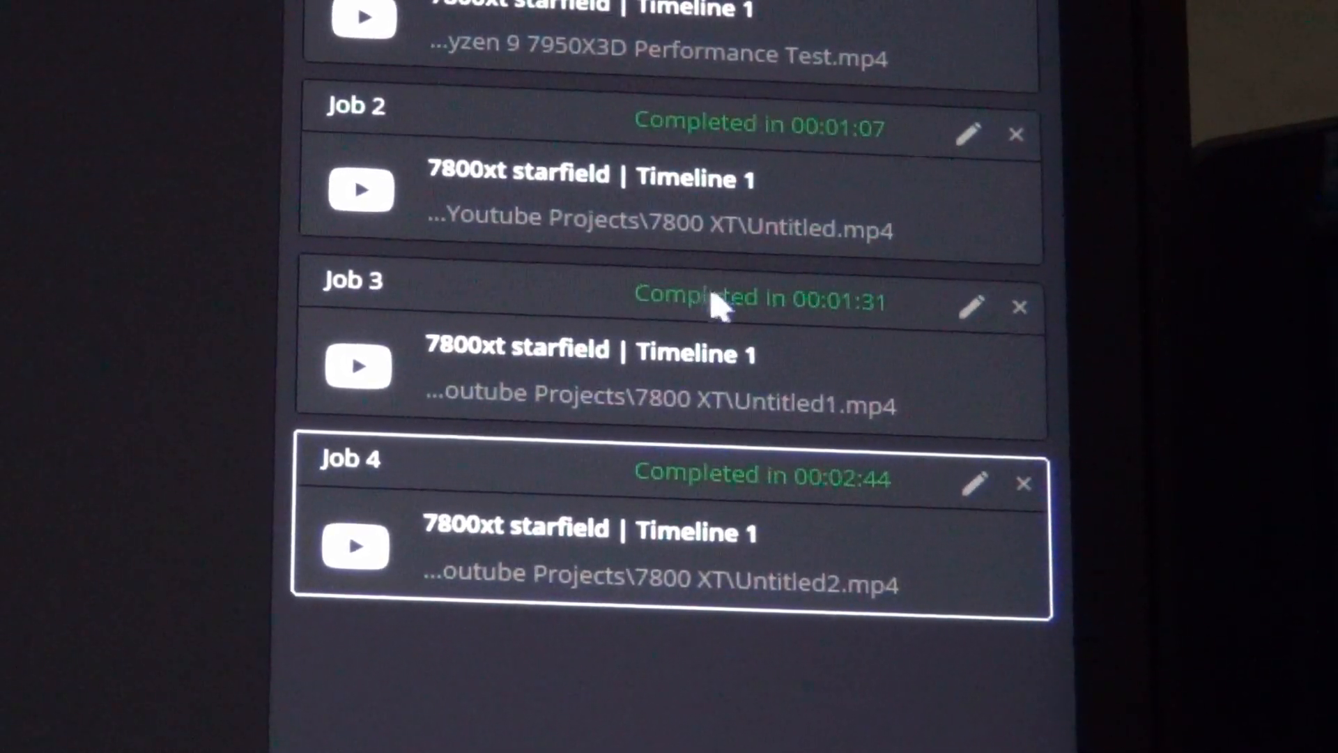
mouse_move(849, 609)
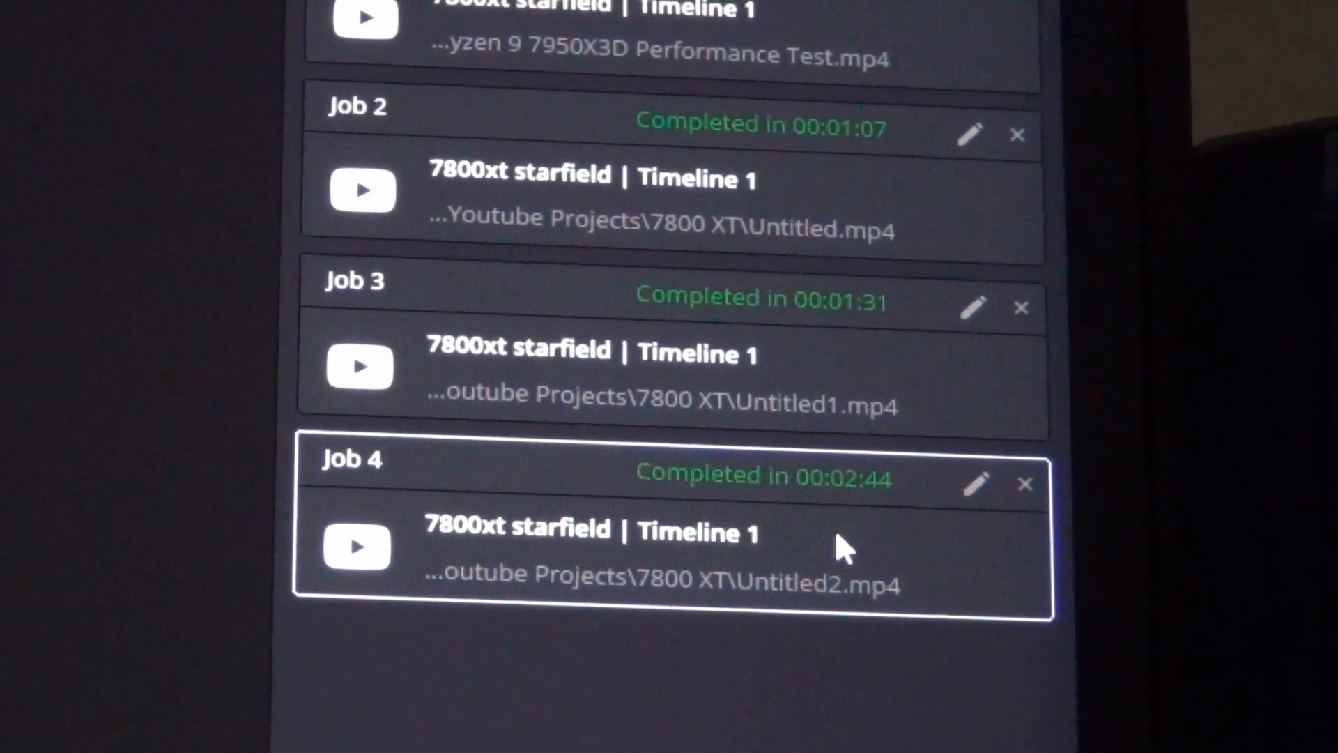
mouse_move(677, 683)
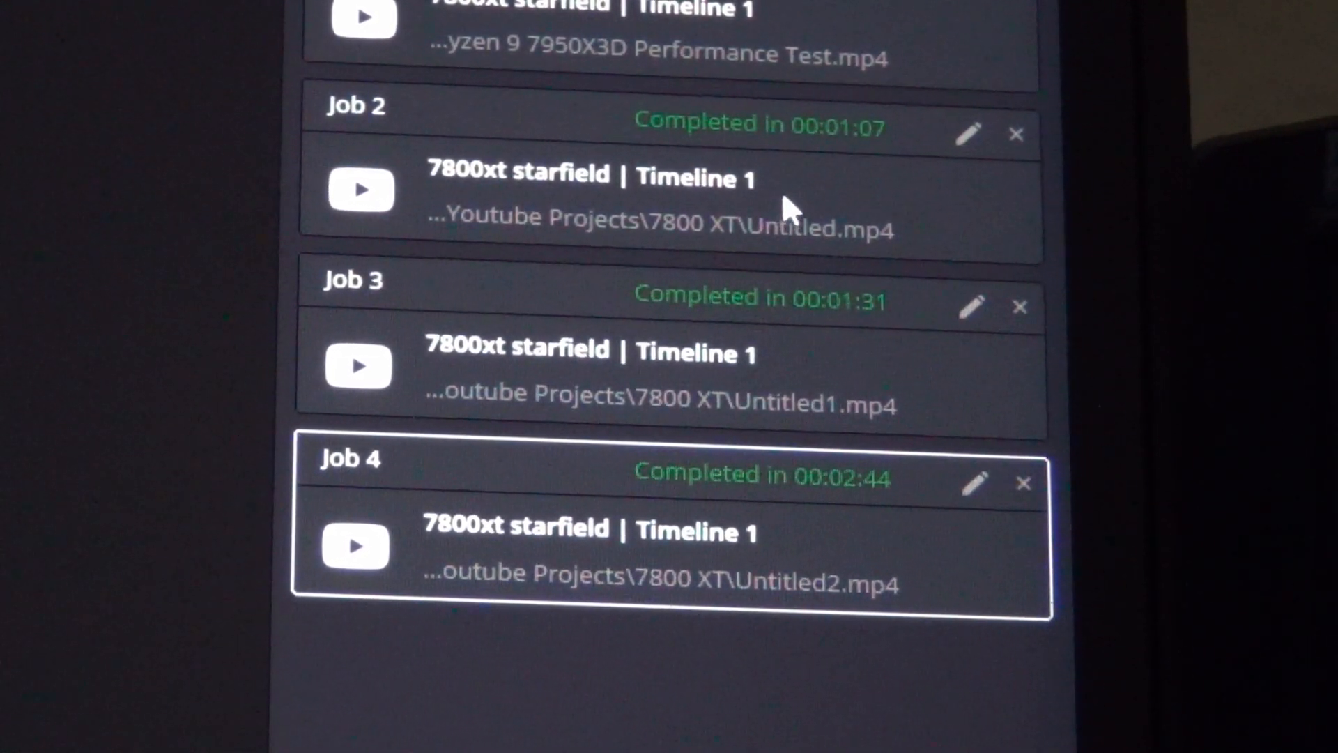
mouse_move(769, 359)
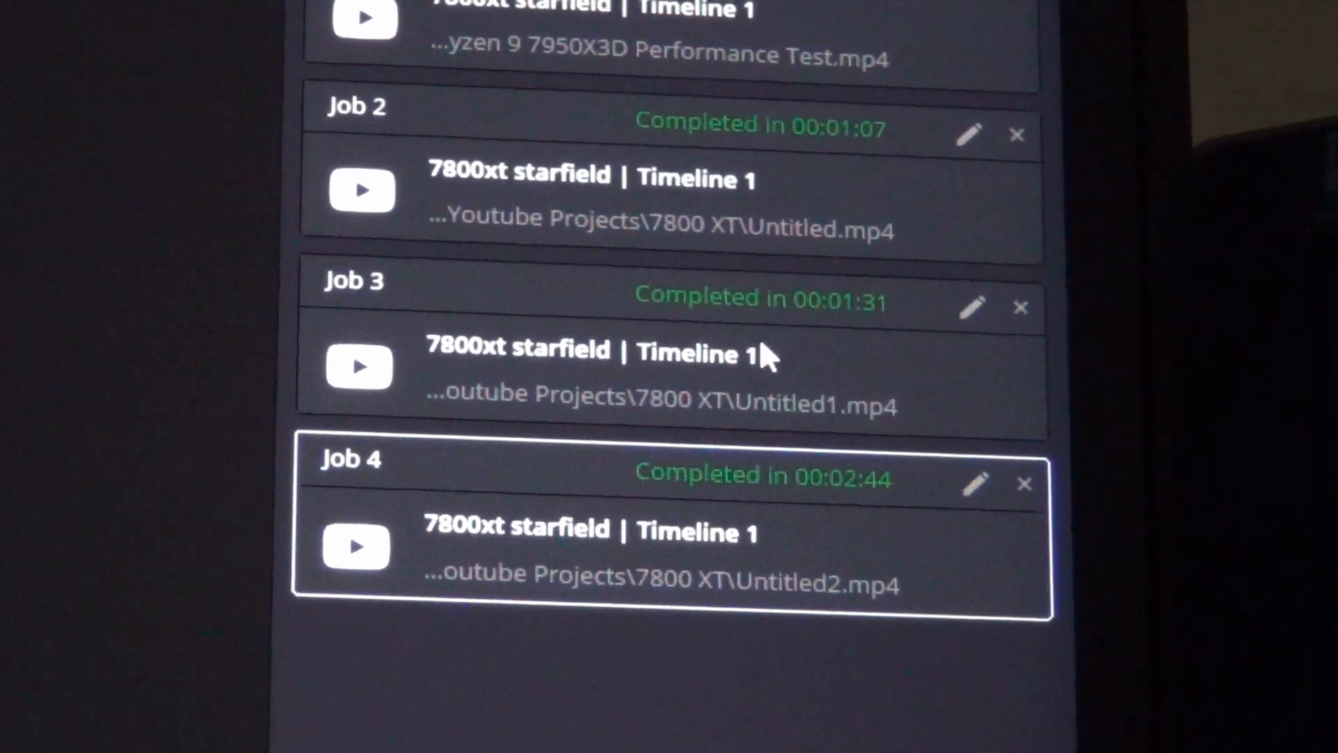